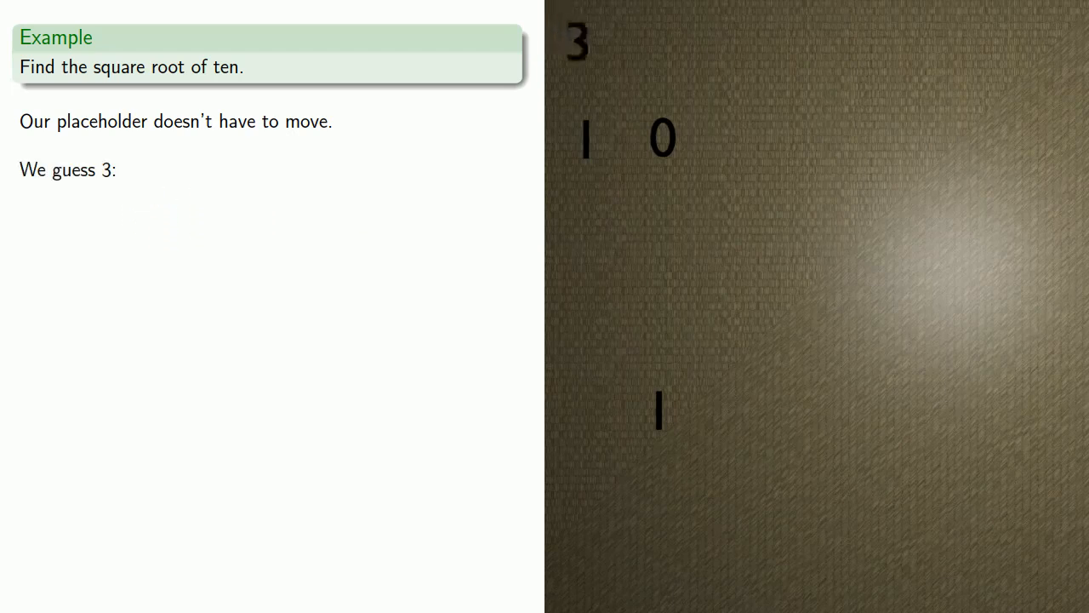
- Advance the overlay to show the guess of 3 and the multiply-and-add step
key("right")
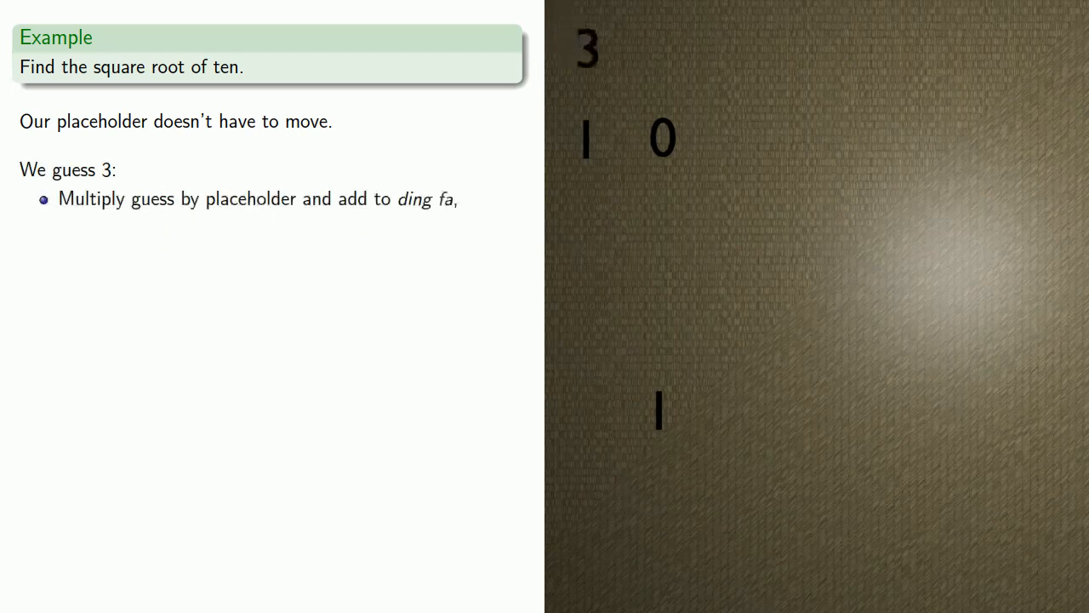